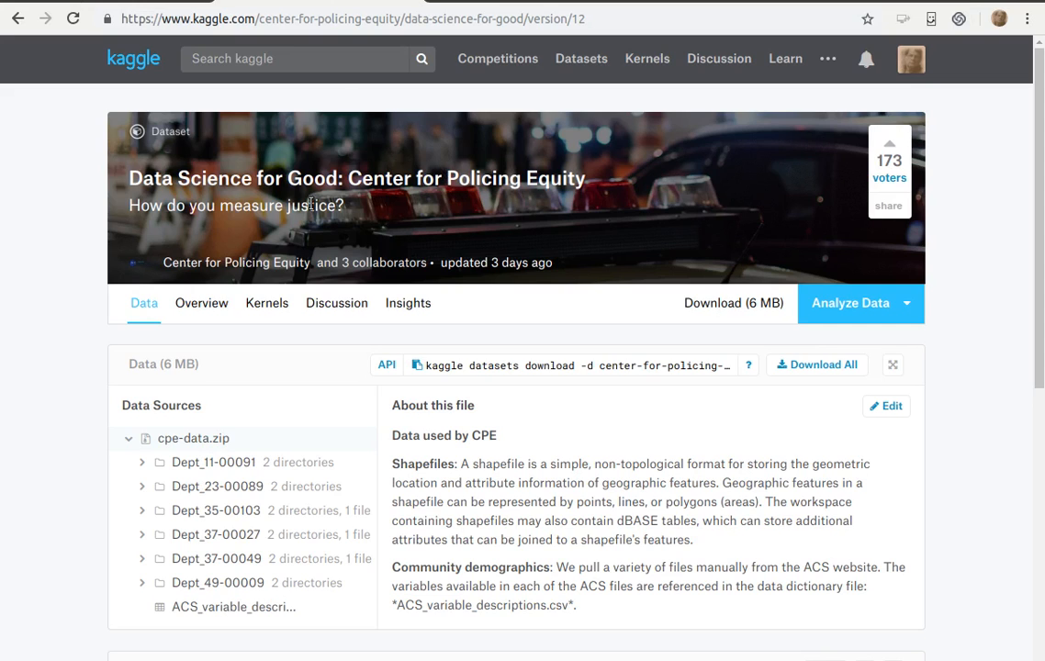
{"action": "mouse_move", "coordinate": [414, 209]}
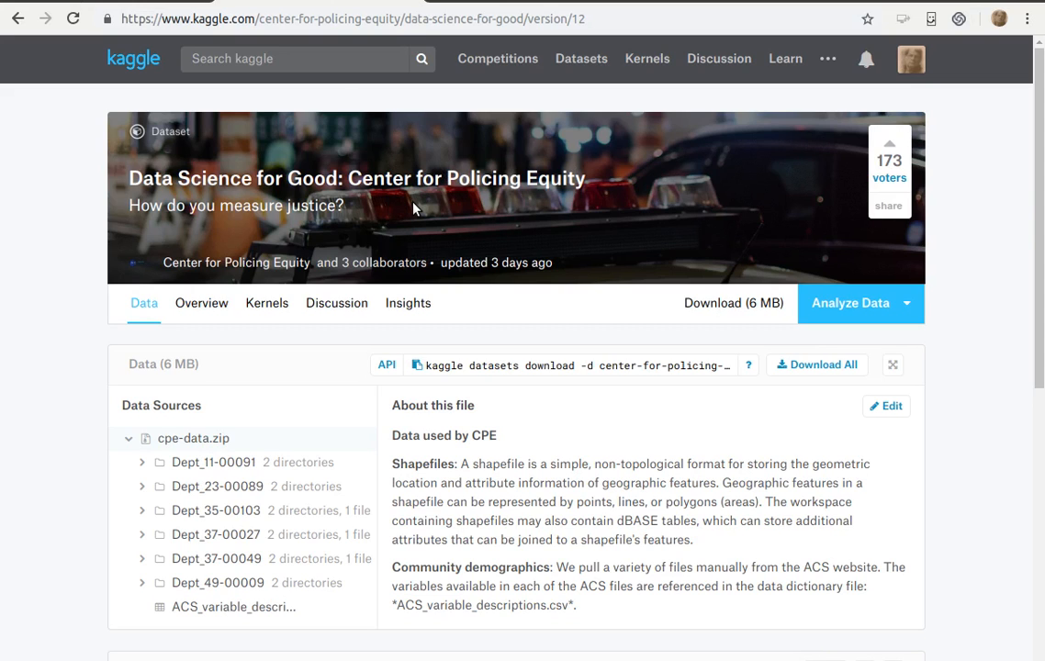
{"action": "mouse_move", "coordinate": [442, 212]}
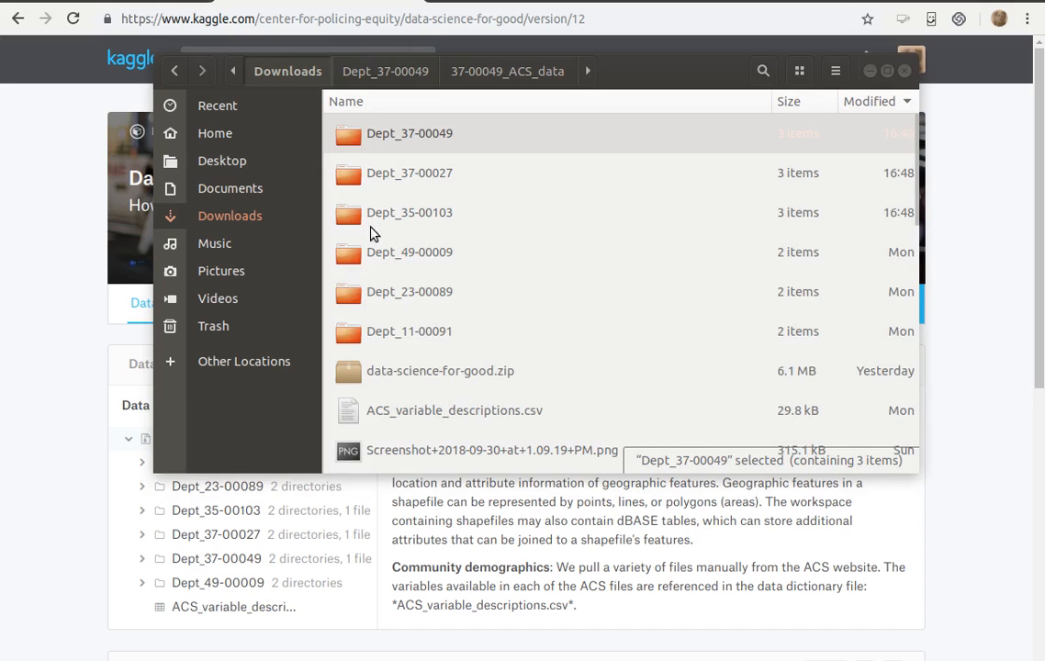
{"action": "mouse_move", "coordinate": [356, 334]}
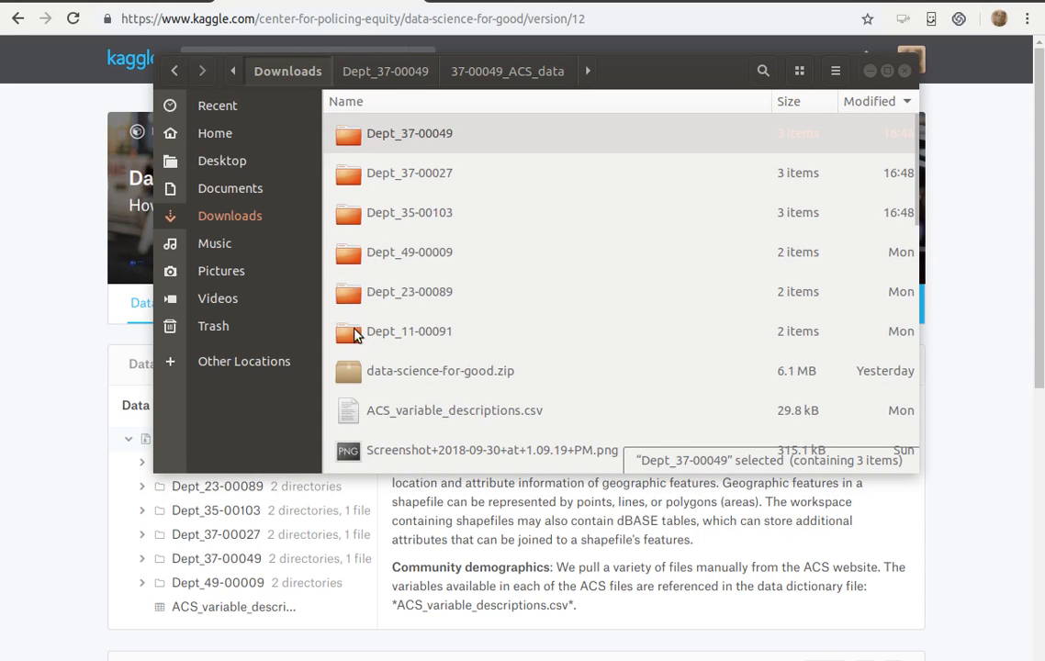
{"action": "mouse_move", "coordinate": [354, 142]}
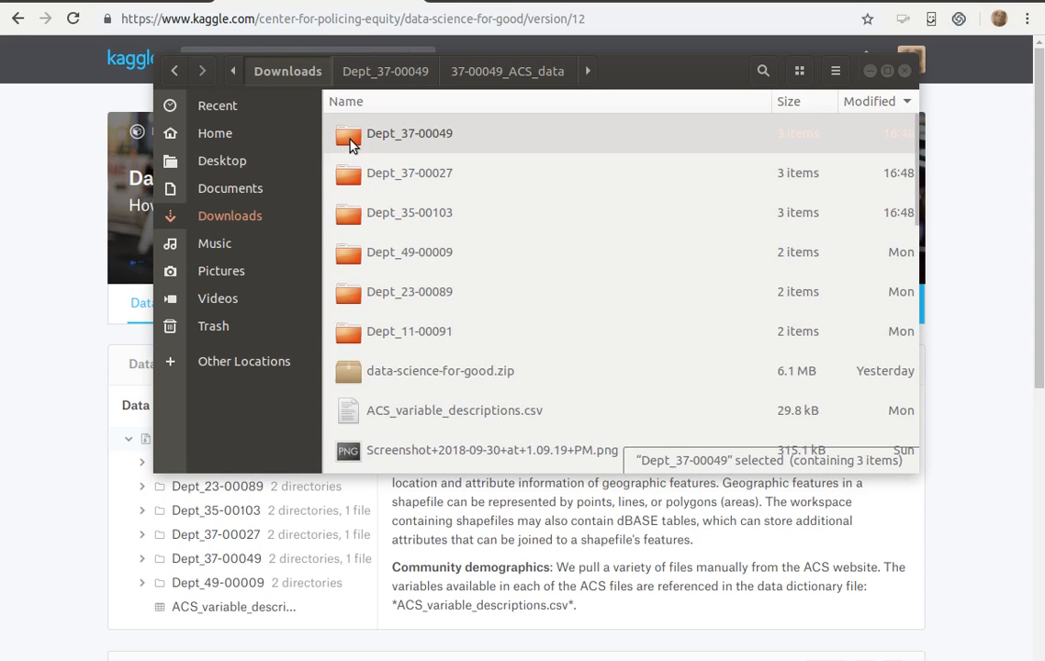
Browse Files into Dept_37-00049, then 37-00049_ACS_data, then the education-attainment folder.
{"action": "double_click", "coordinate": [409, 133]}
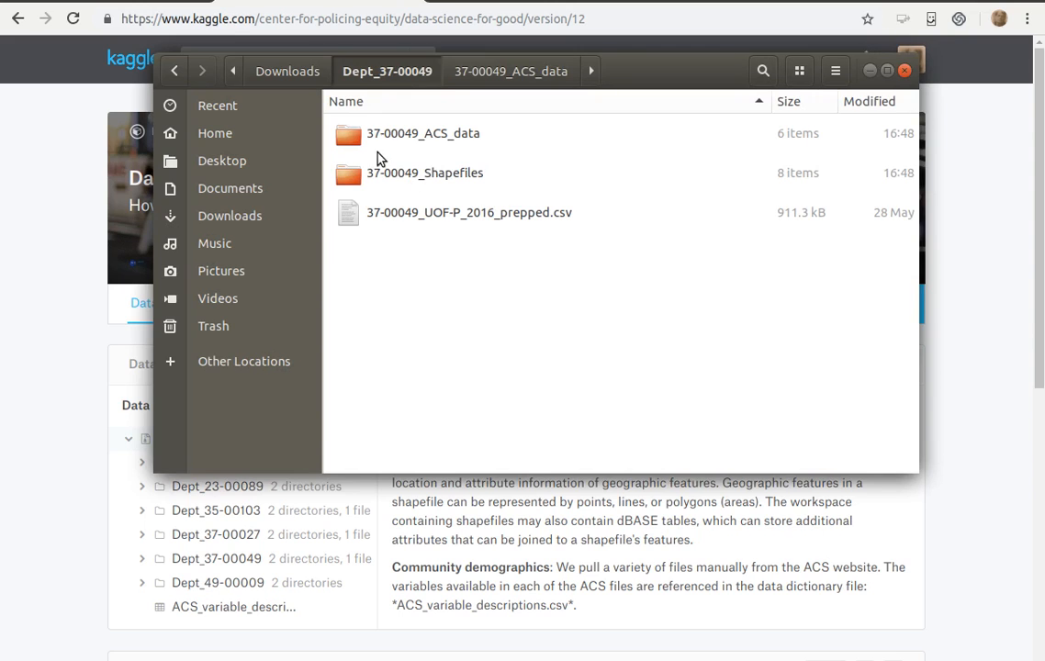
{"action": "double_click", "coordinate": [423, 133]}
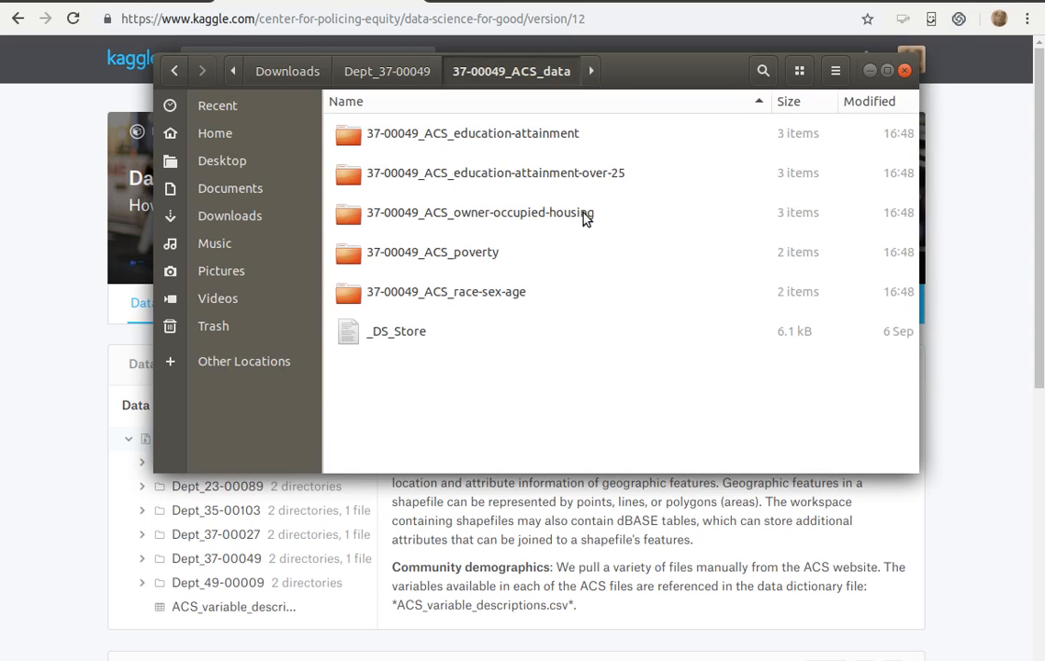
{"action": "mouse_move", "coordinate": [464, 261]}
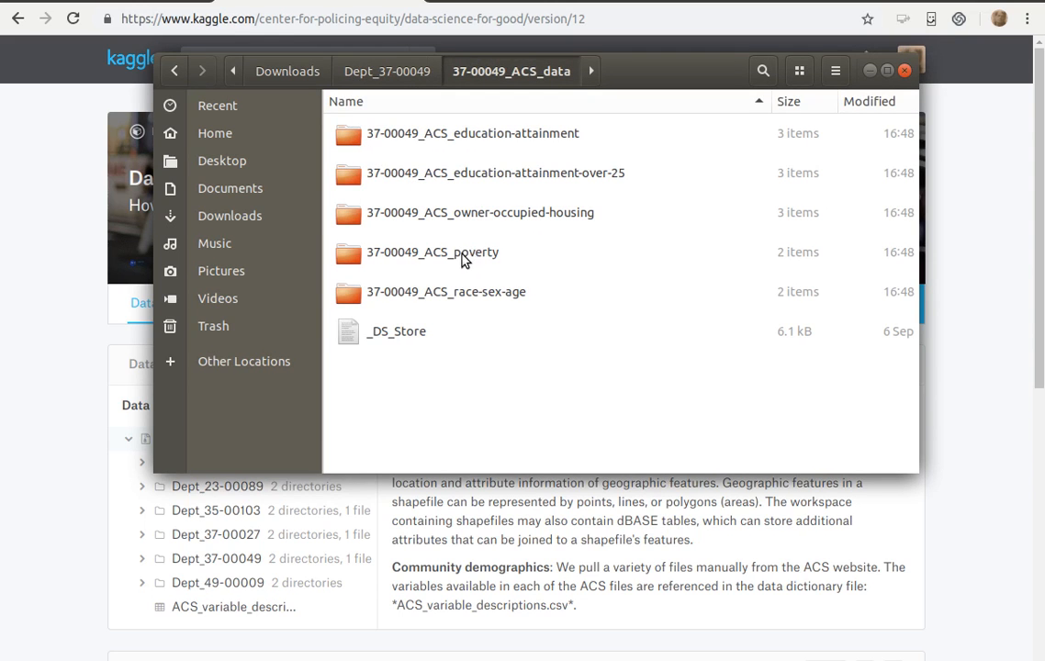
{"action": "double_click", "coordinate": [472, 133]}
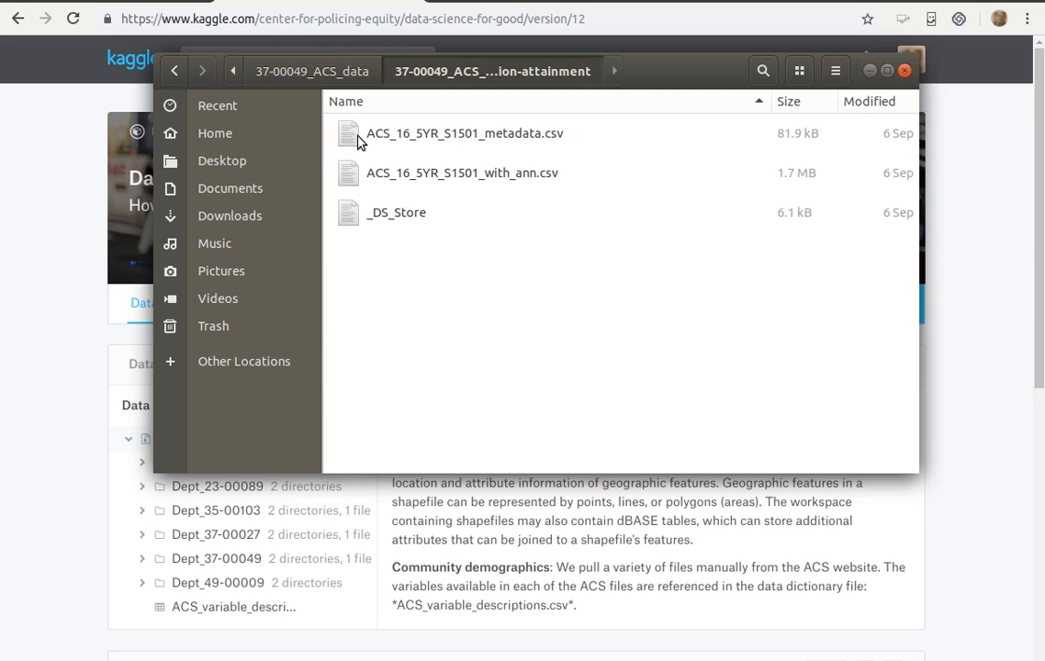
{"action": "mouse_move", "coordinate": [418, 169]}
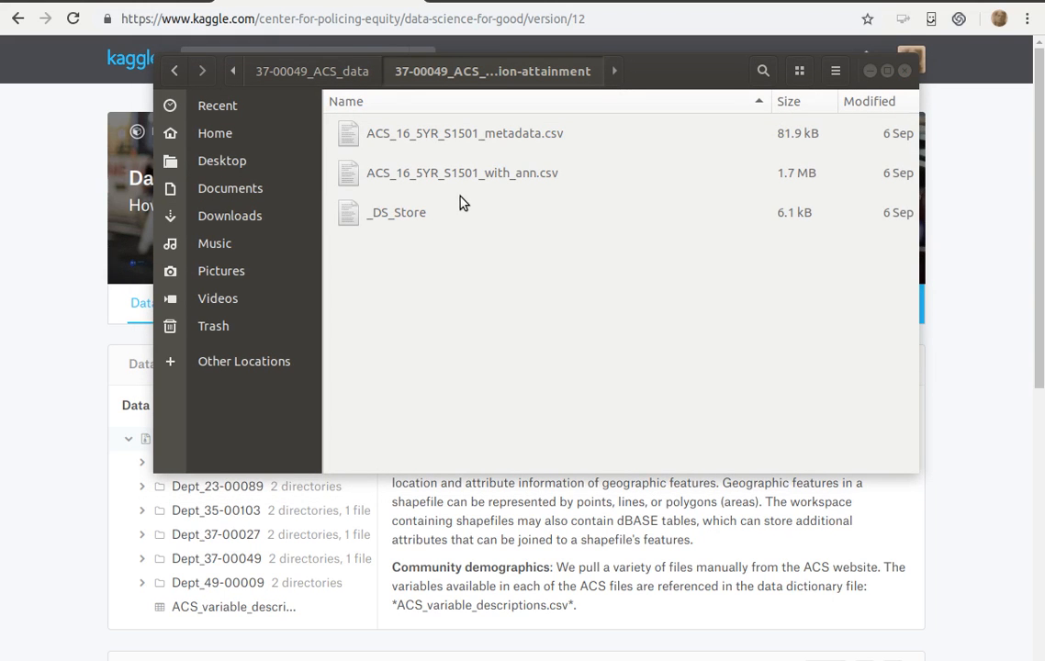
{"action": "mouse_move", "coordinate": [489, 193]}
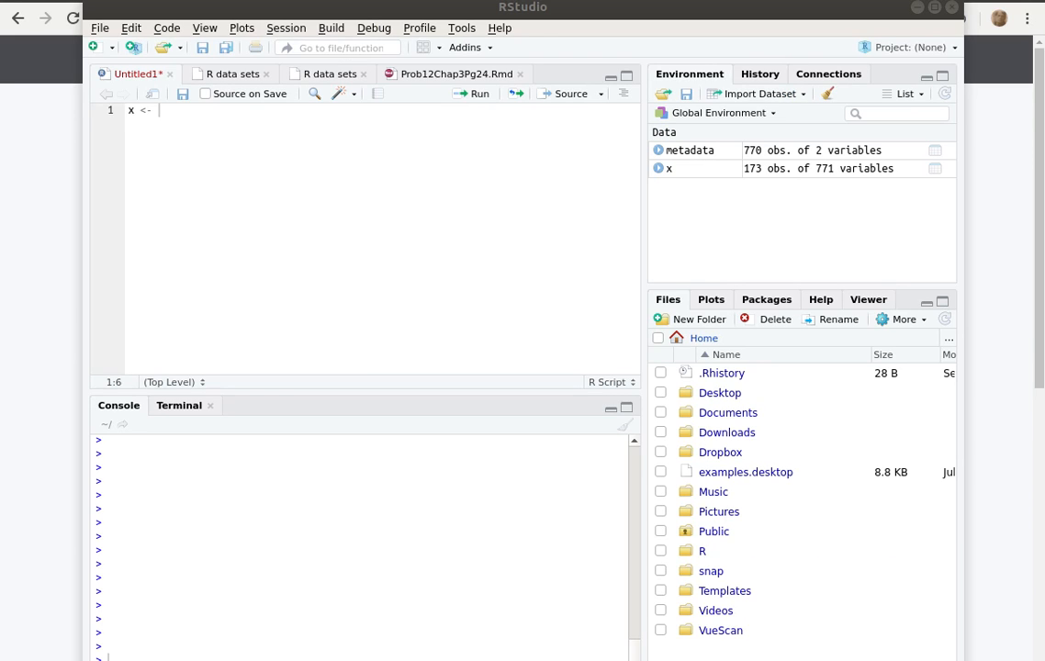
Enter x <- read.csv(file.choose()) in the Untitled1 script and run it.
{"action": "type", "text": "read.csv("}
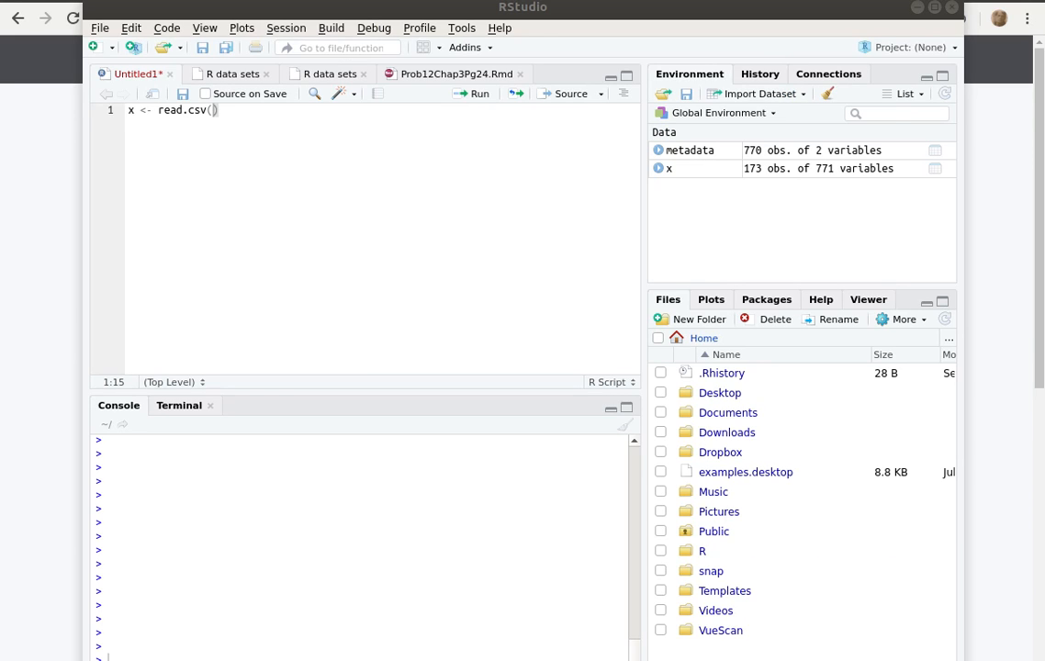
{"action": "mouse_move", "coordinate": [407, 132]}
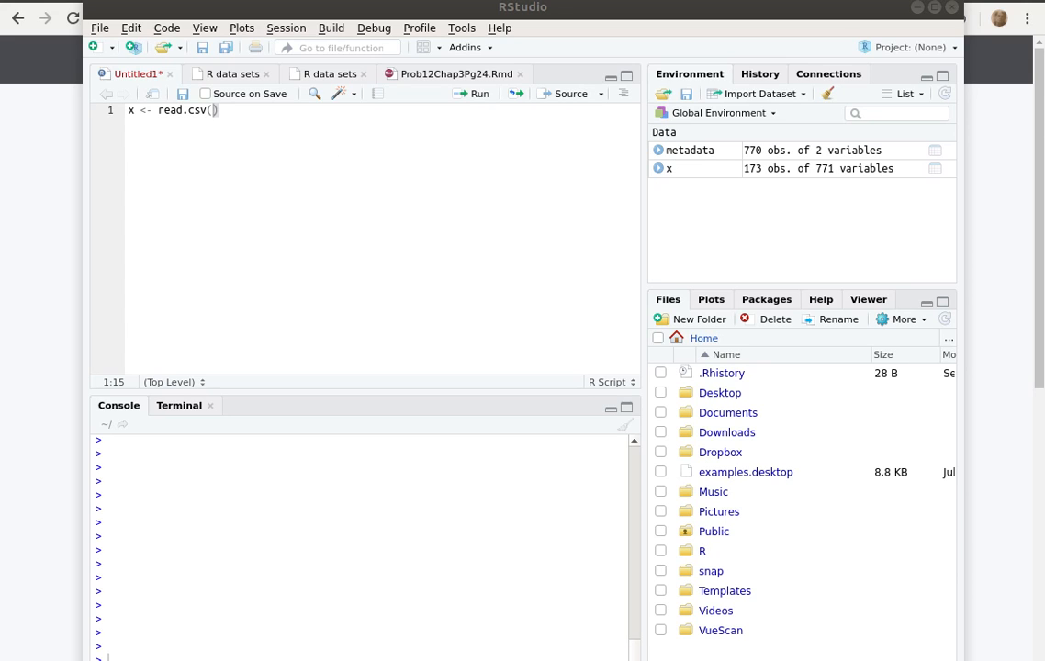
{"action": "type", "text": "file."}
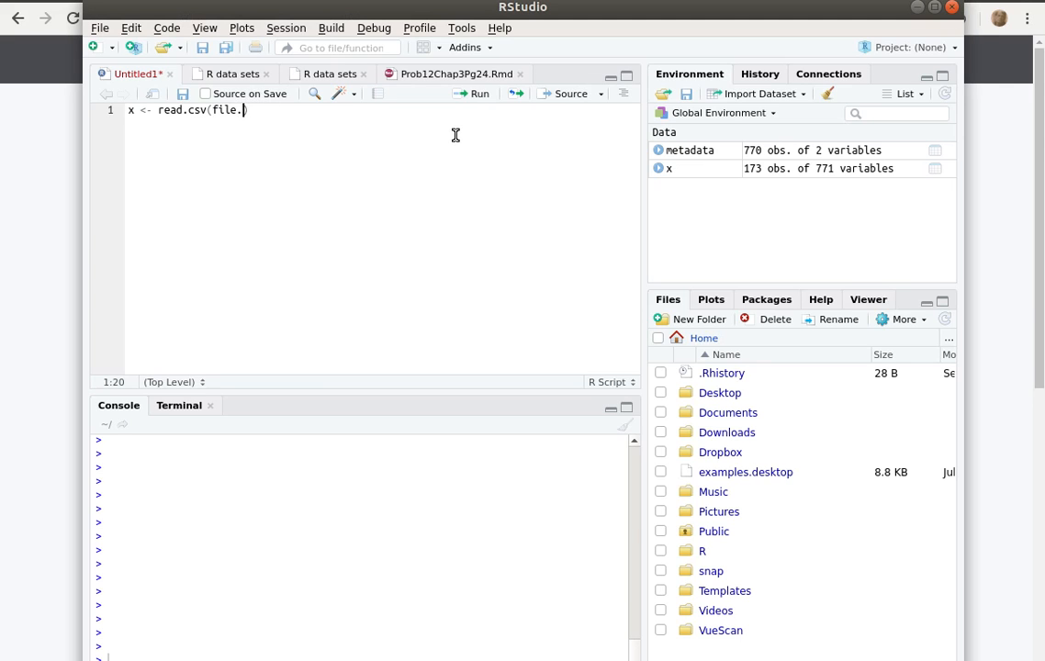
{"action": "type", "text": "."}
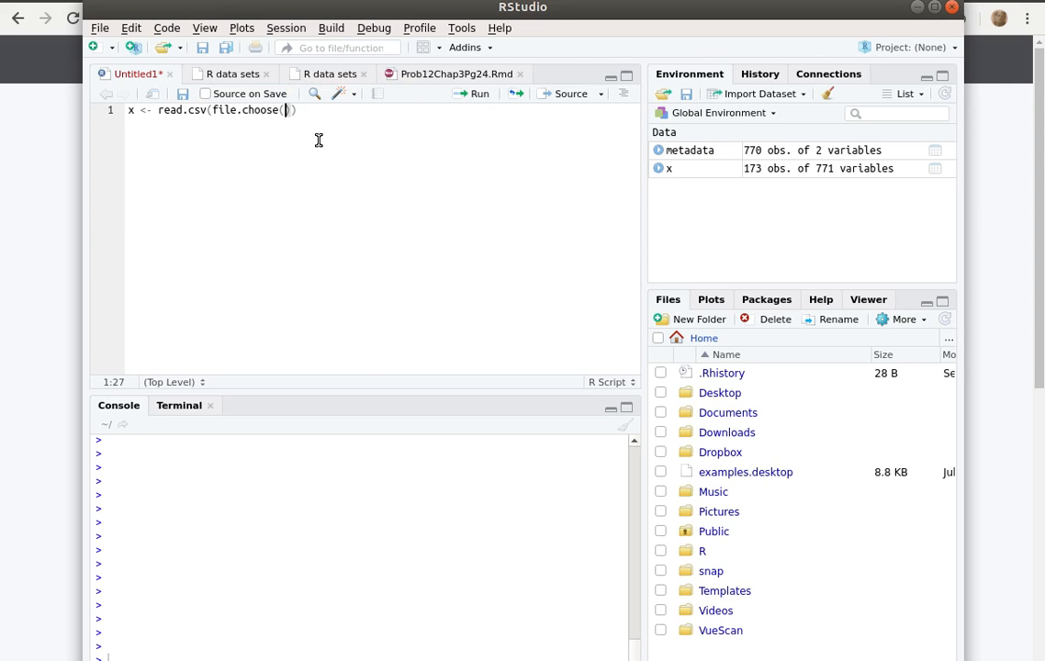
{"action": "type", "text": ")"}
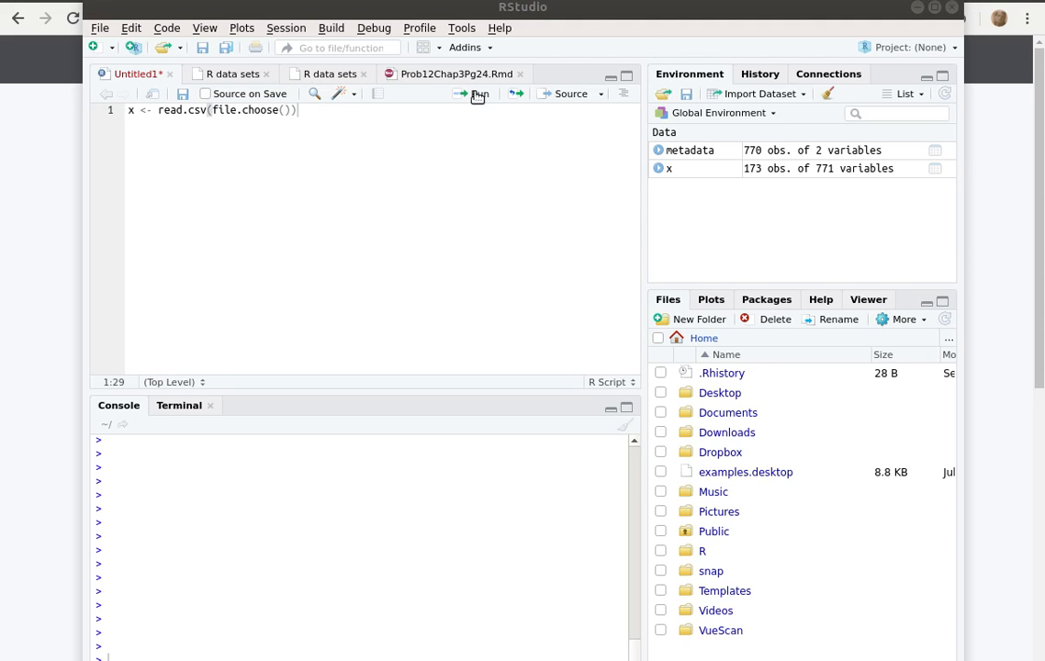
{"action": "left_click", "coordinate": [473, 93]}
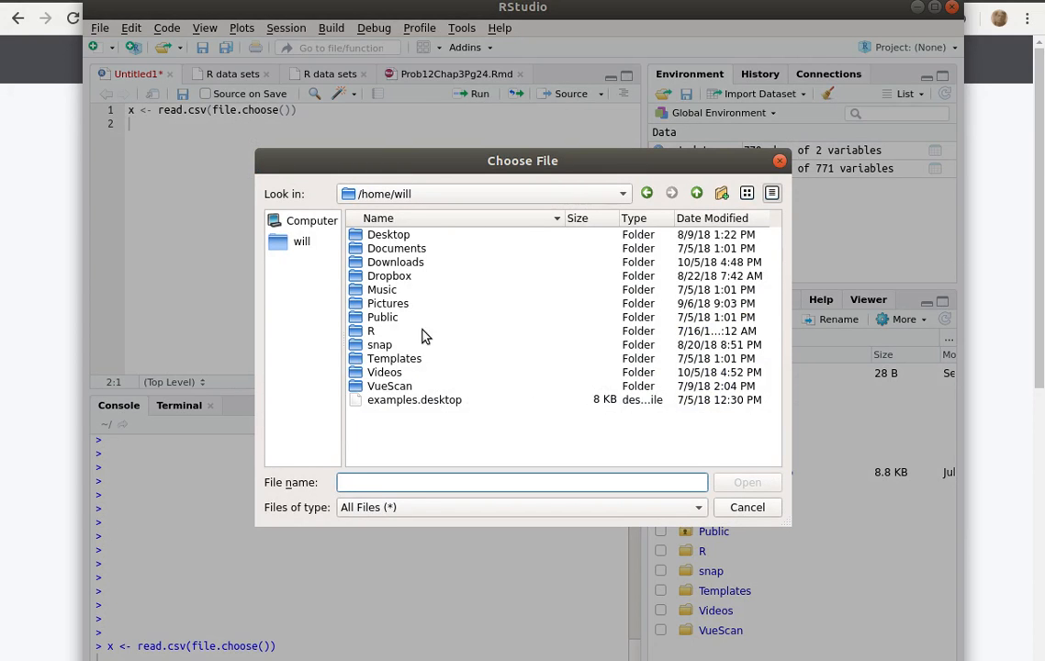
{"action": "mouse_move", "coordinate": [537, 312]}
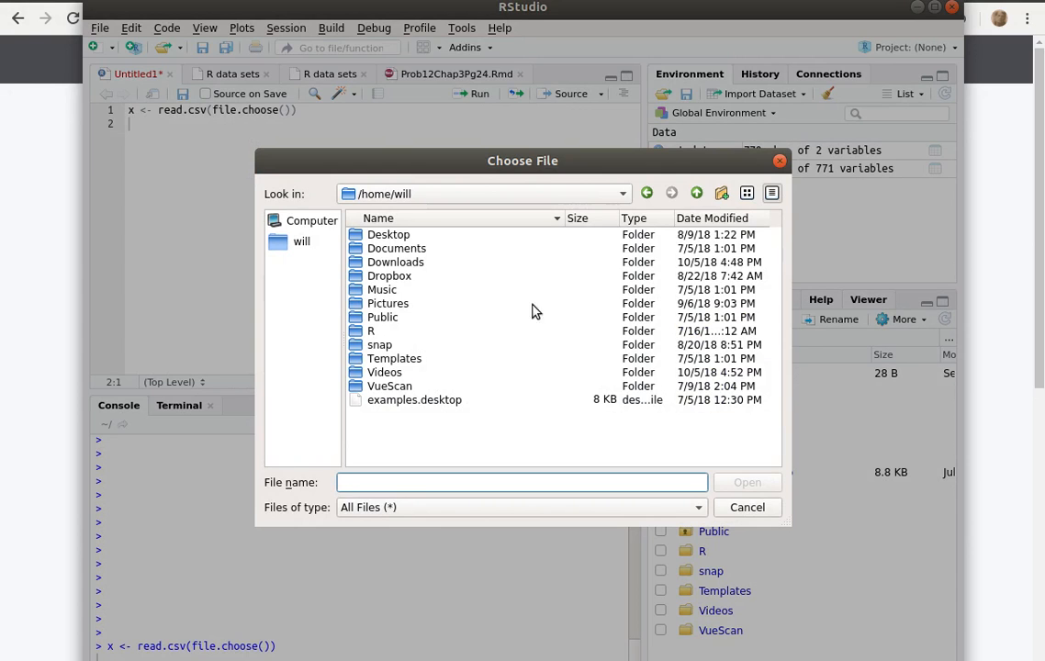
{"action": "mouse_move", "coordinate": [357, 269]}
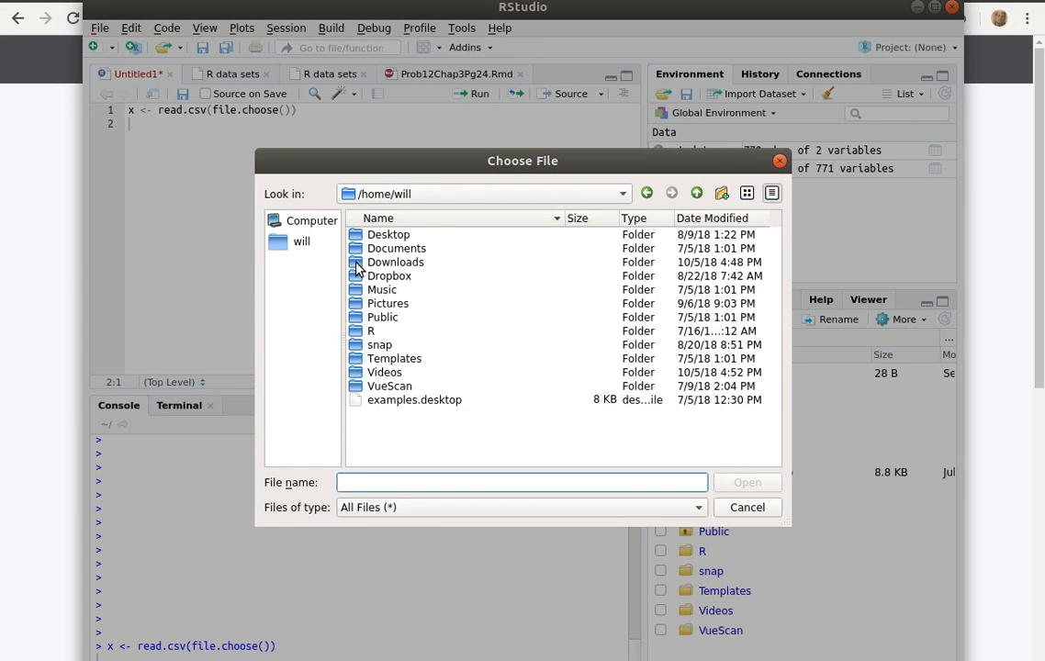
In the file chooser, navigate through Downloads to the education-attainment folder and open ACS_16_5YR_S1501_with_ann.csv.
{"action": "double_click", "coordinate": [395, 262]}
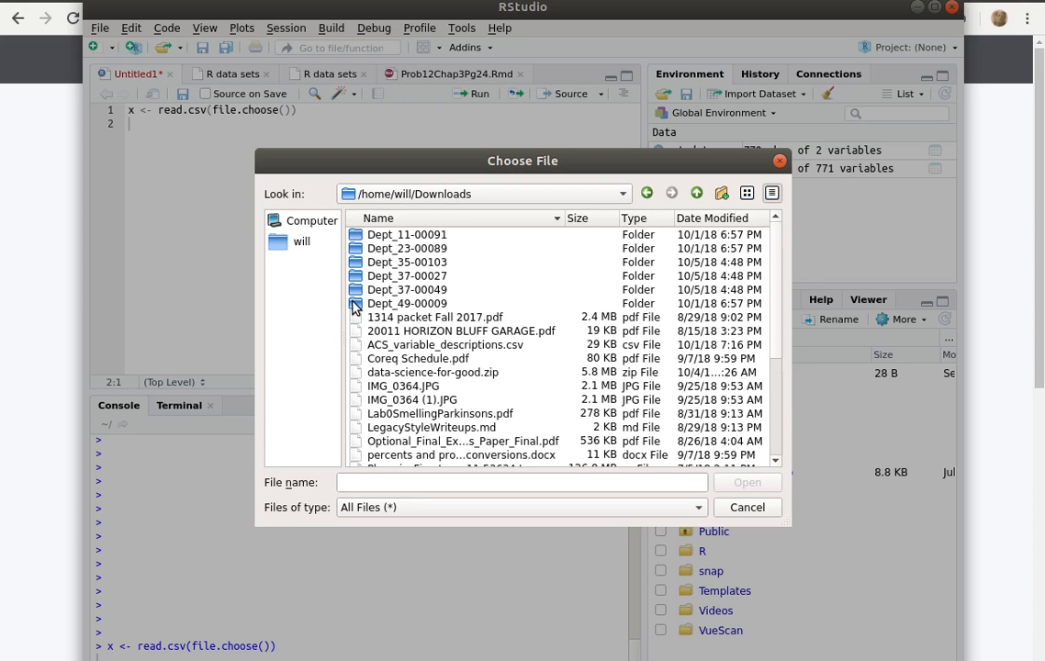
{"action": "double_click", "coordinate": [407, 289]}
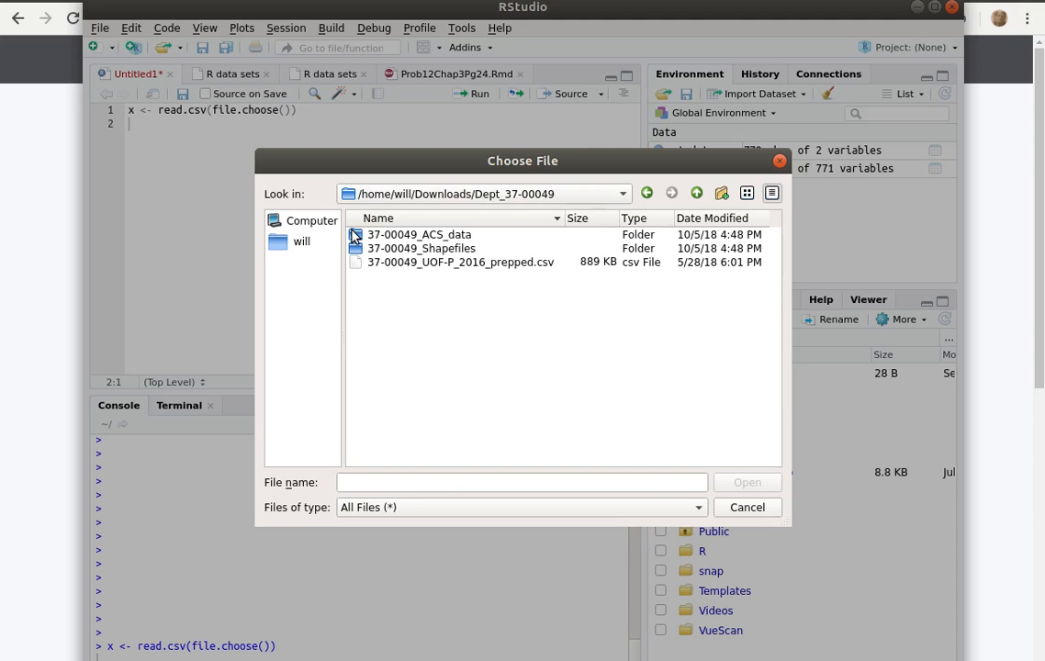
{"action": "double_click", "coordinate": [419, 234]}
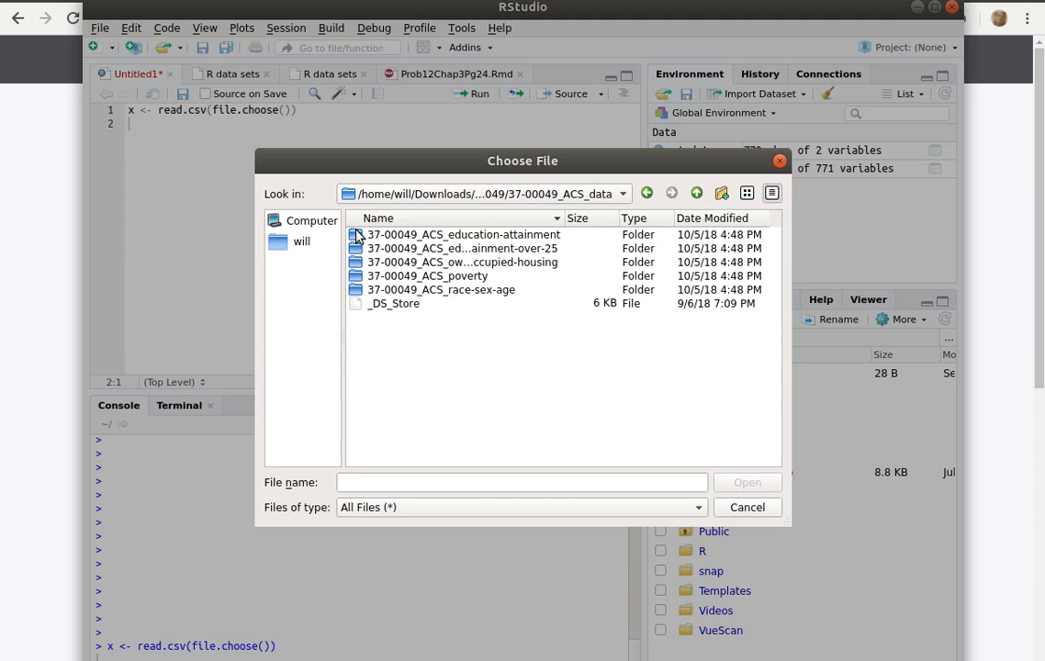
{"action": "mouse_move", "coordinate": [360, 240]}
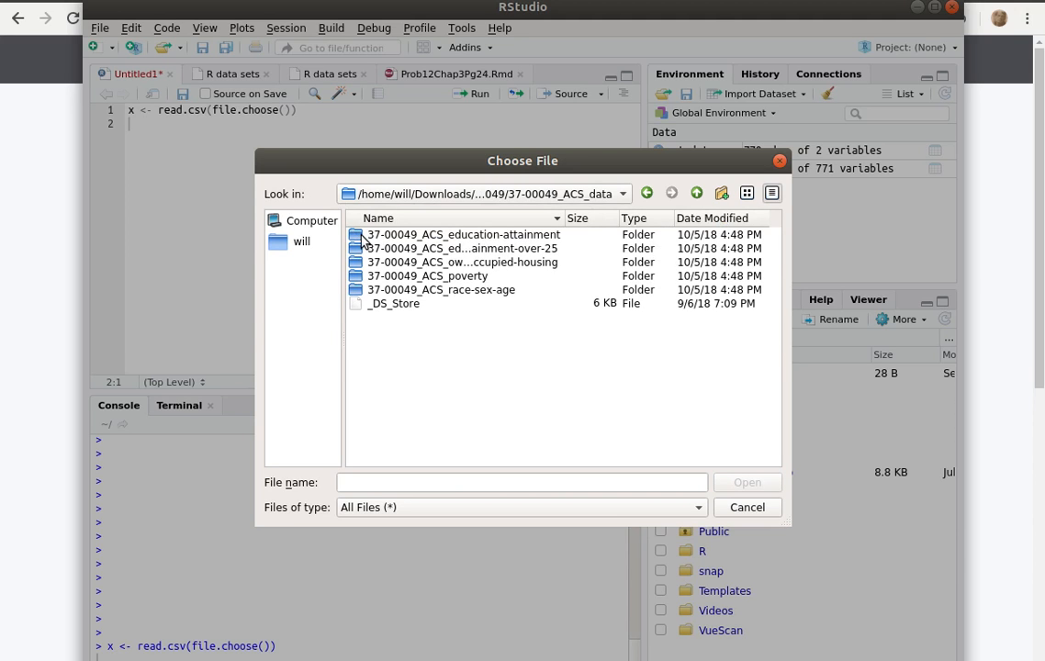
{"action": "double_click", "coordinate": [460, 234]}
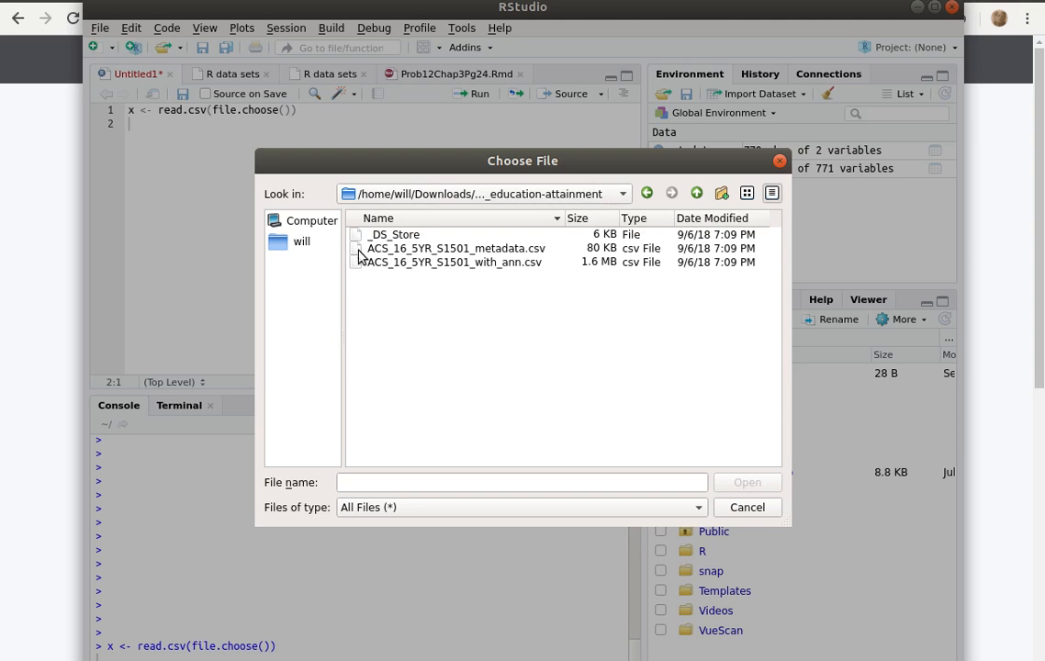
{"action": "left_click", "coordinate": [451, 262]}
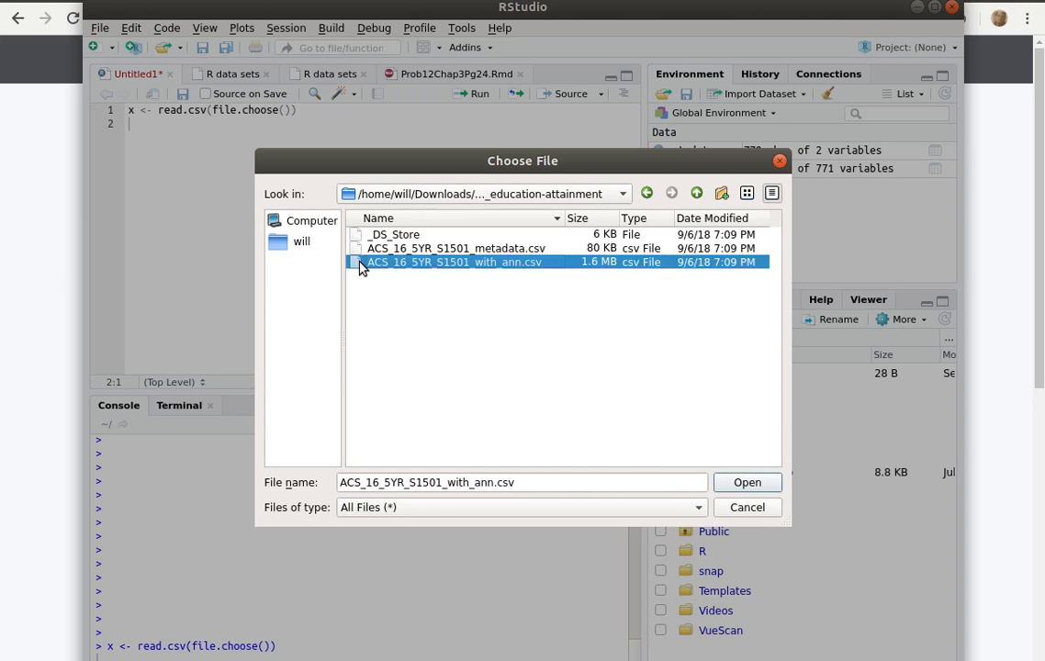
{"action": "left_click", "coordinate": [747, 482]}
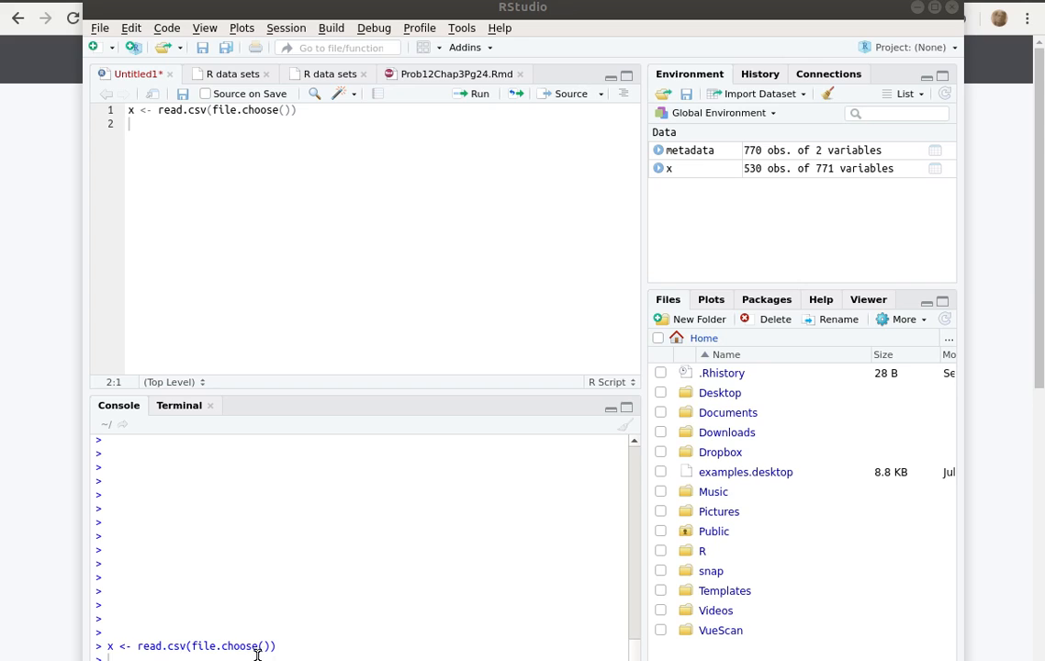
{"action": "mouse_move", "coordinate": [381, 412]}
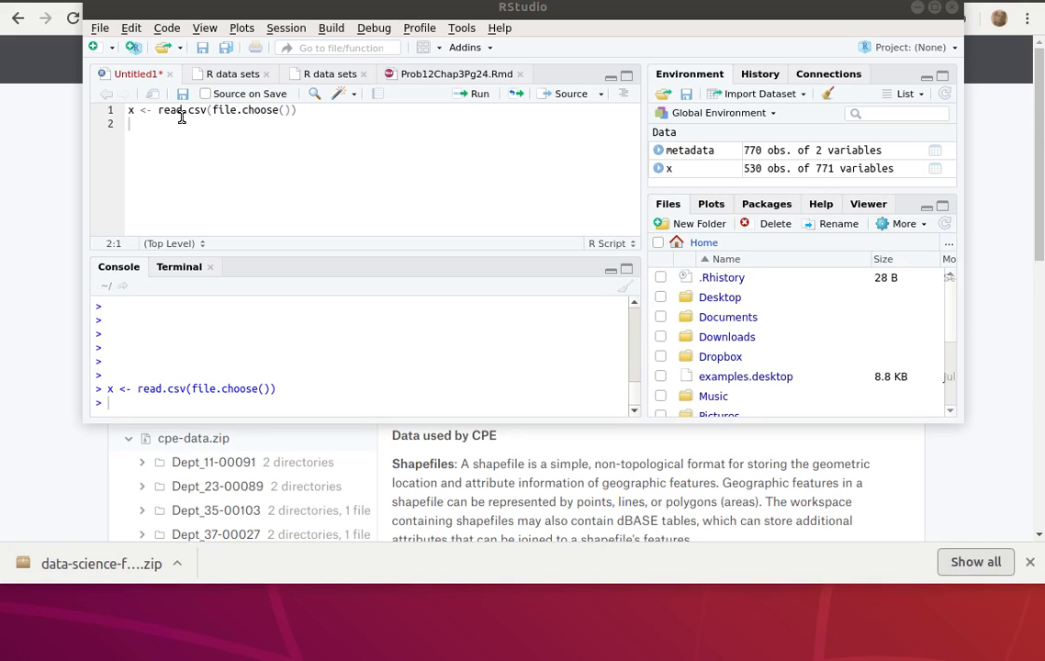
{"action": "mouse_move", "coordinate": [292, 120]}
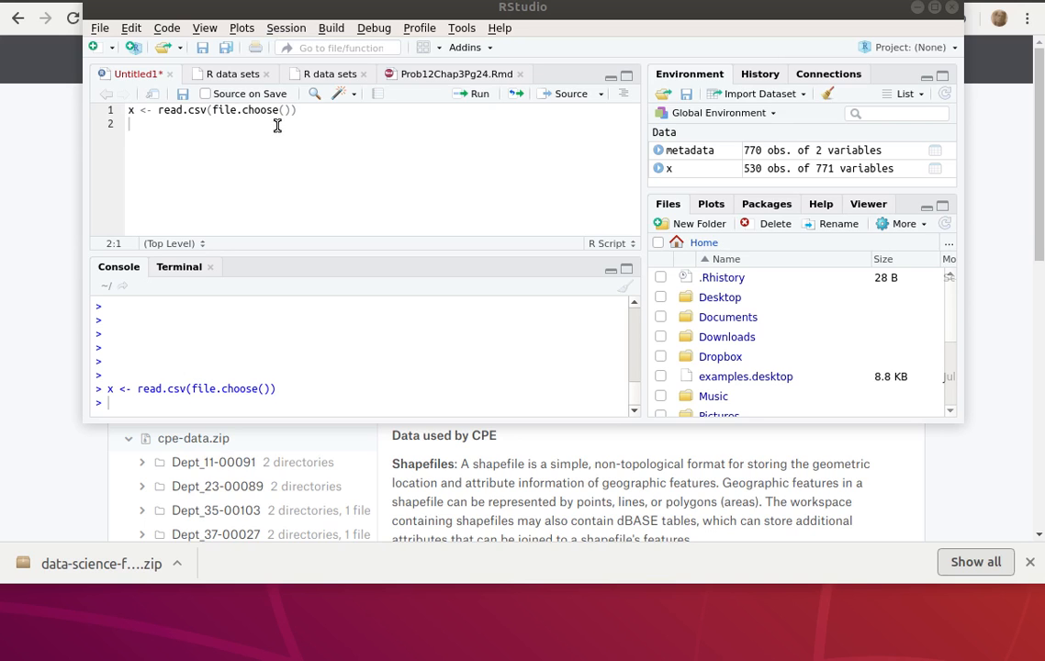
{"action": "mouse_move", "coordinate": [236, 395]}
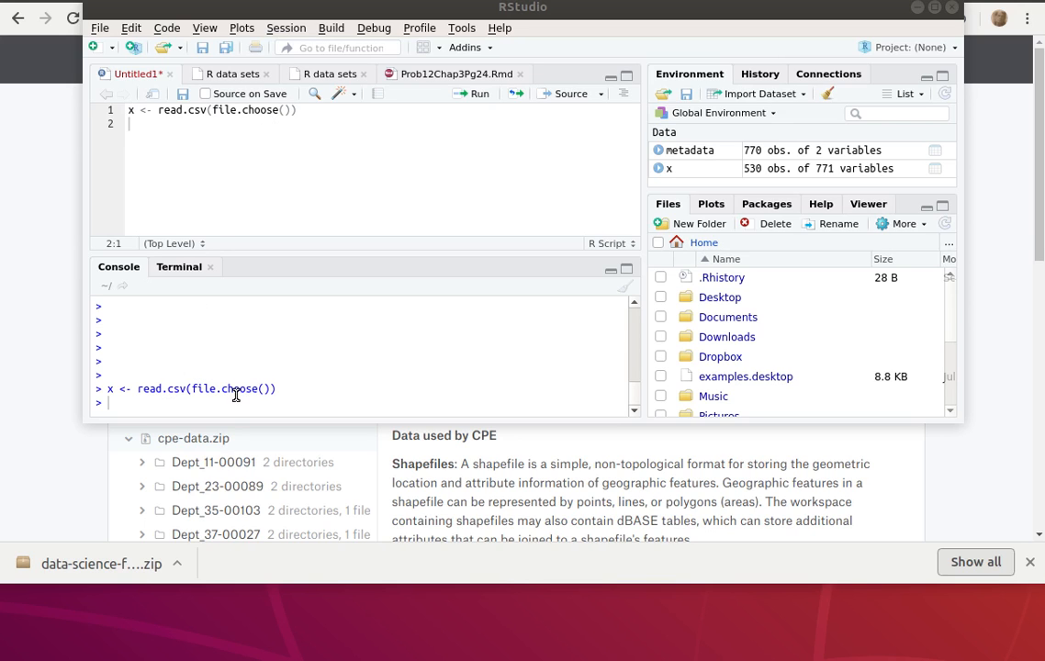
{"action": "mouse_move", "coordinate": [153, 410]}
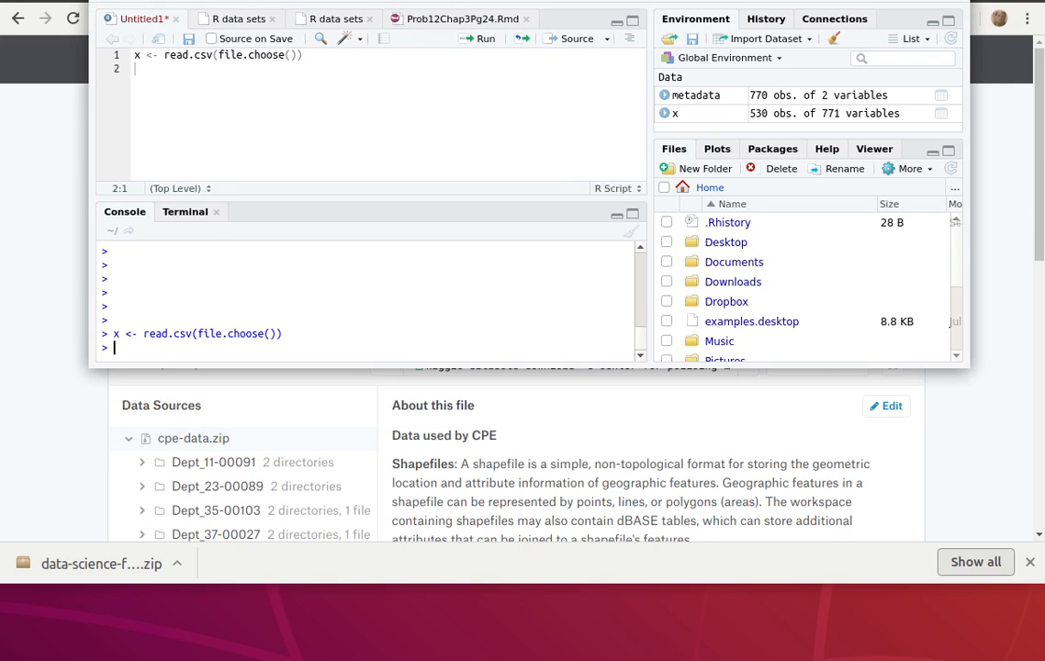
Print nrow(x) as 530 and ncol(x) as 771, then begin entering head(x).
{"action": "type", "text": "nrow(x"}
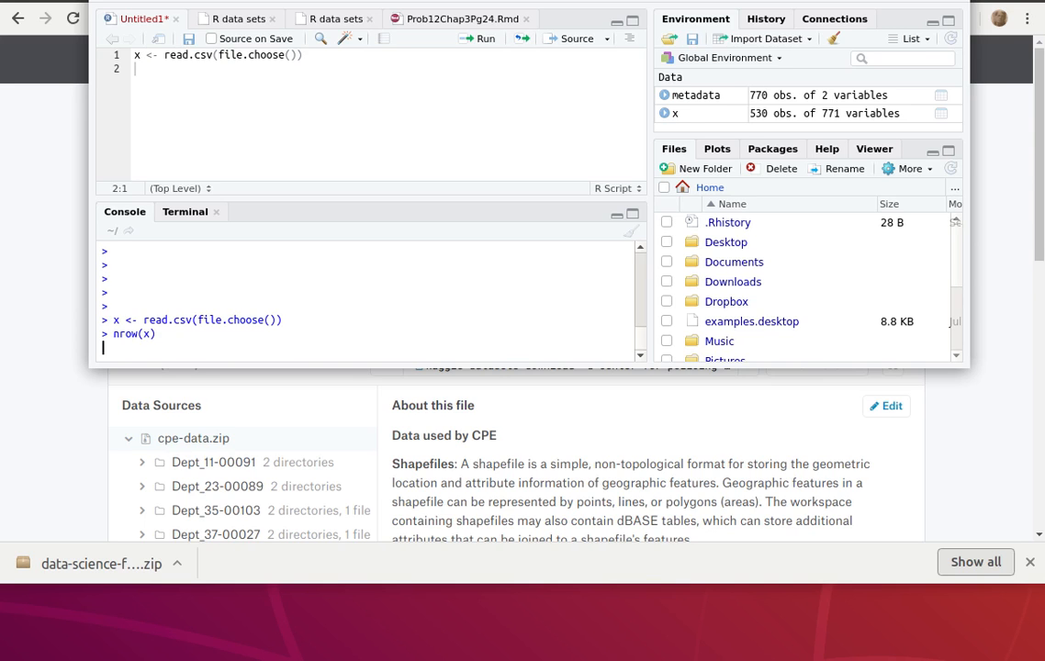
{"action": "key", "text": "Return"}
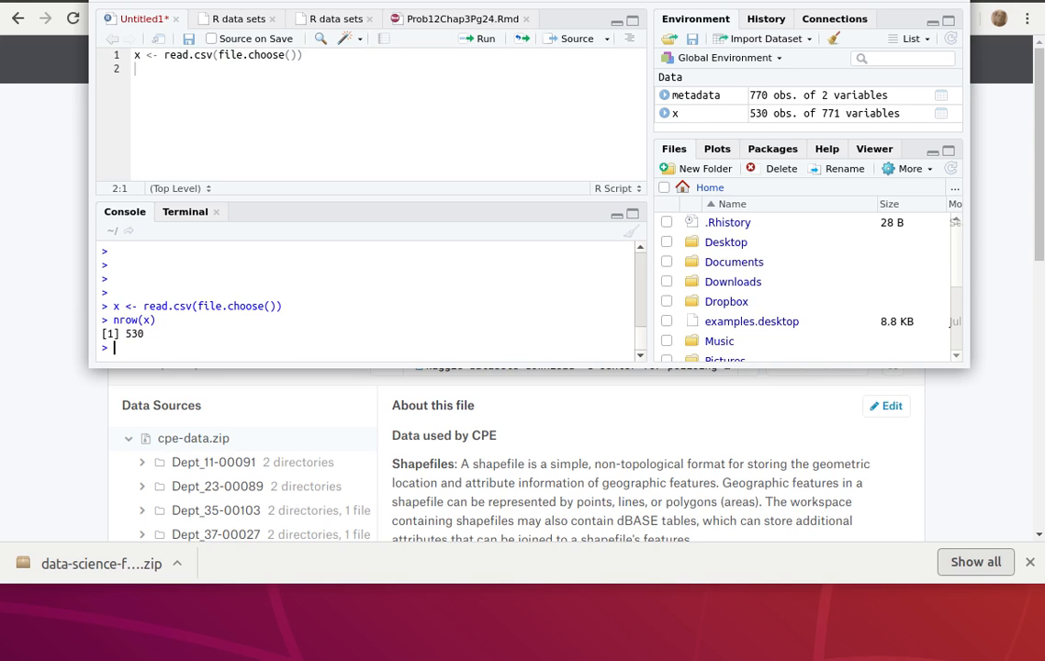
{"action": "type", "text": "ncol()"}
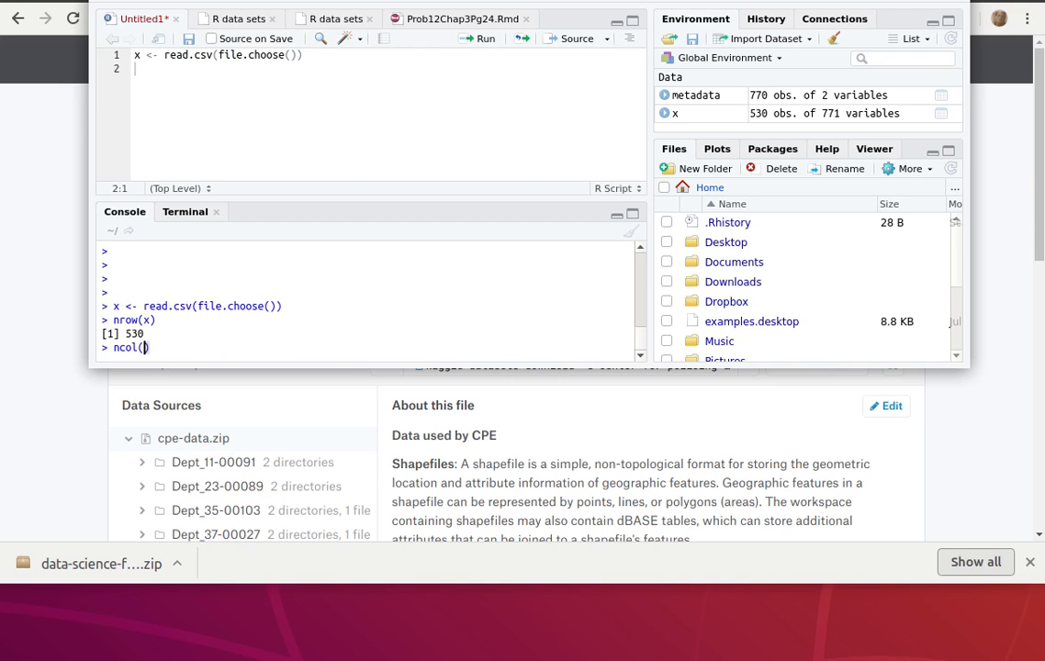
{"action": "type", "text": "x"}
{"action": "key", "text": "Return"}
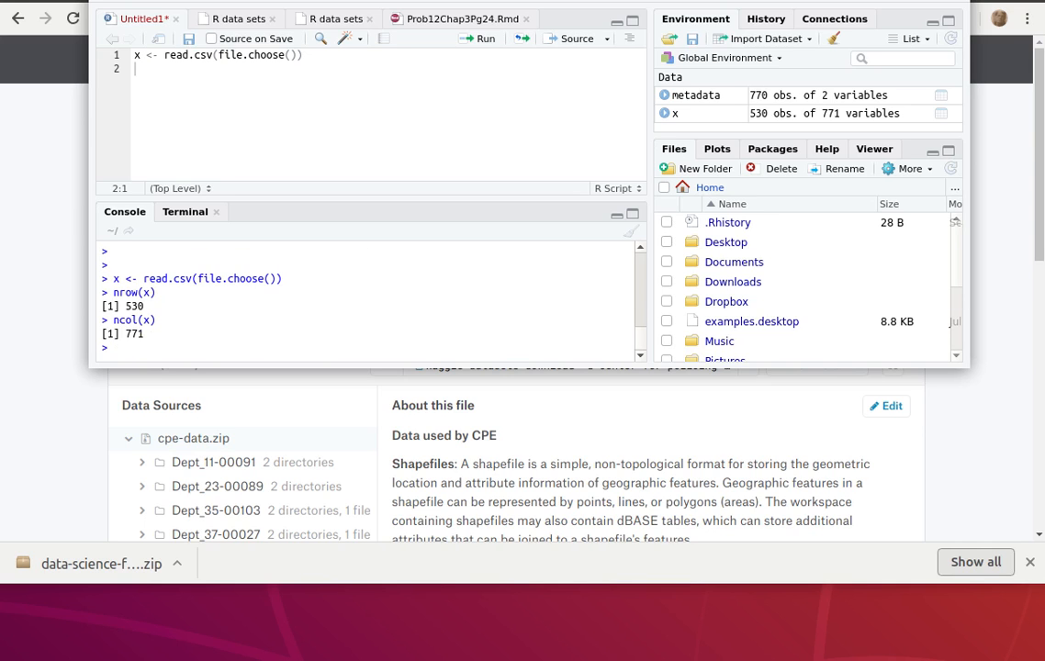
{"action": "type", "text": "head"}
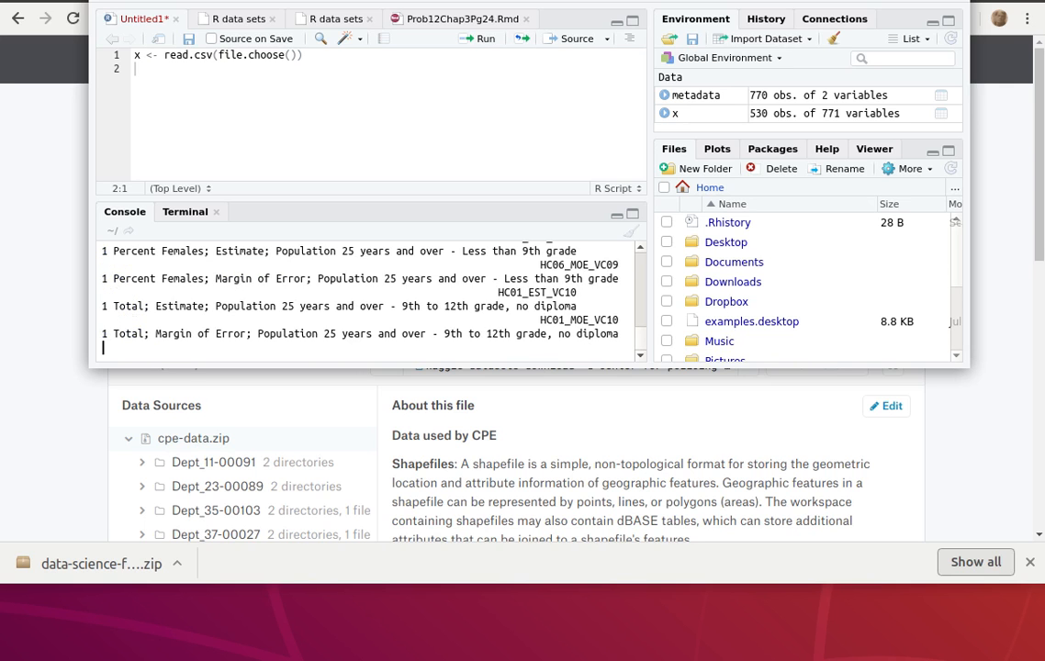
Scroll through the head(x) output of long column descriptions to the max.print cutoff.
{"action": "scroll", "scroll_direction": "down", "scroll_amount": 3}
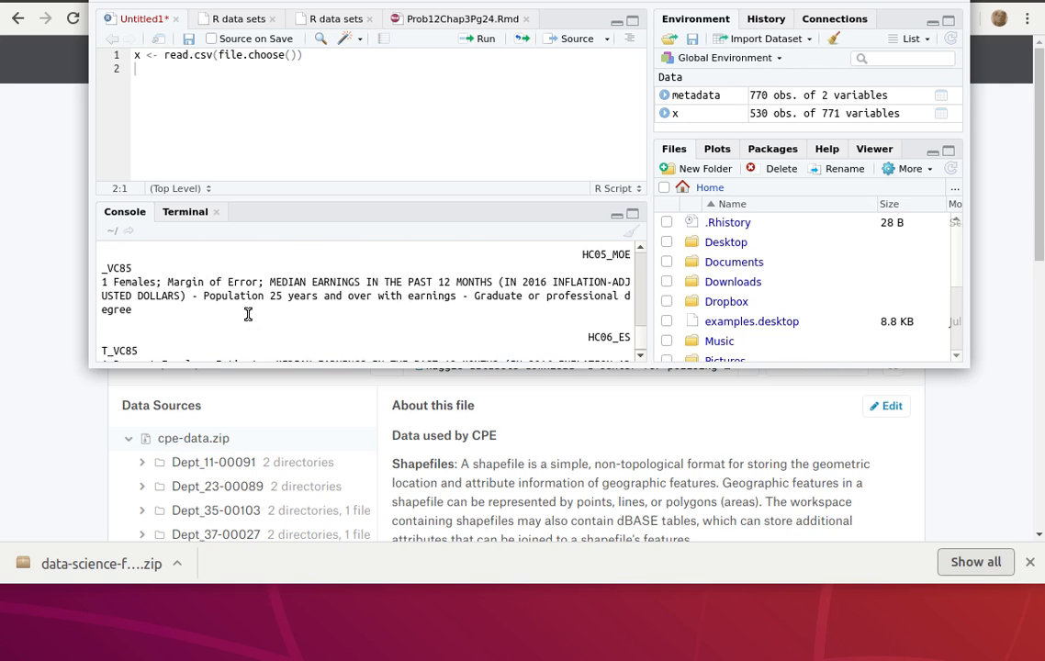
{"action": "scroll", "scroll_direction": "down", "scroll_amount": 3}
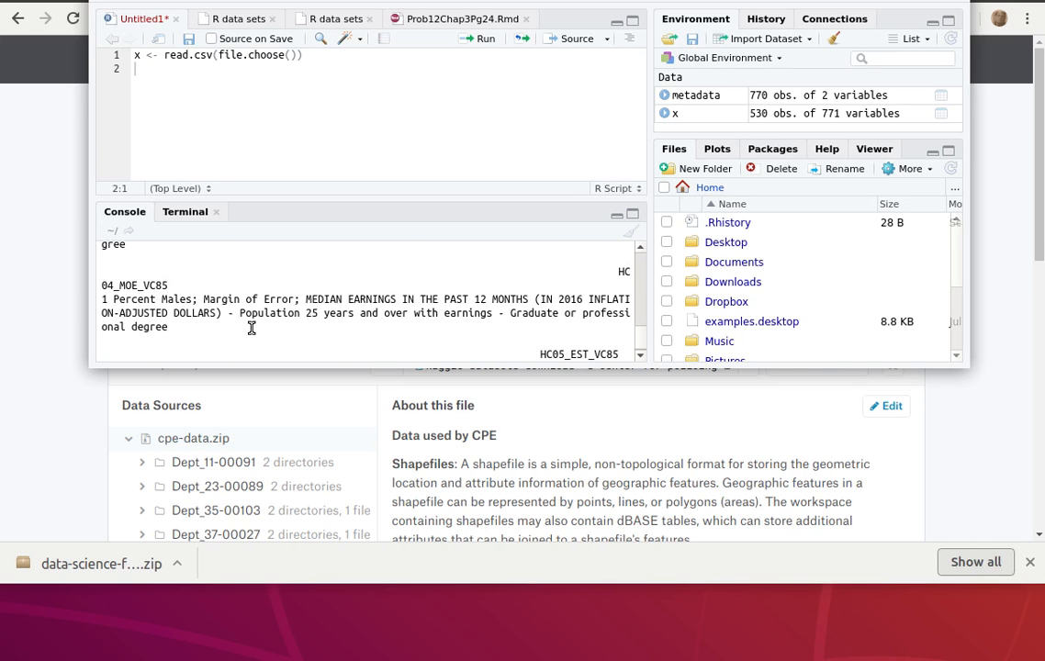
{"action": "scroll", "scroll_direction": "down", "scroll_amount": 3}
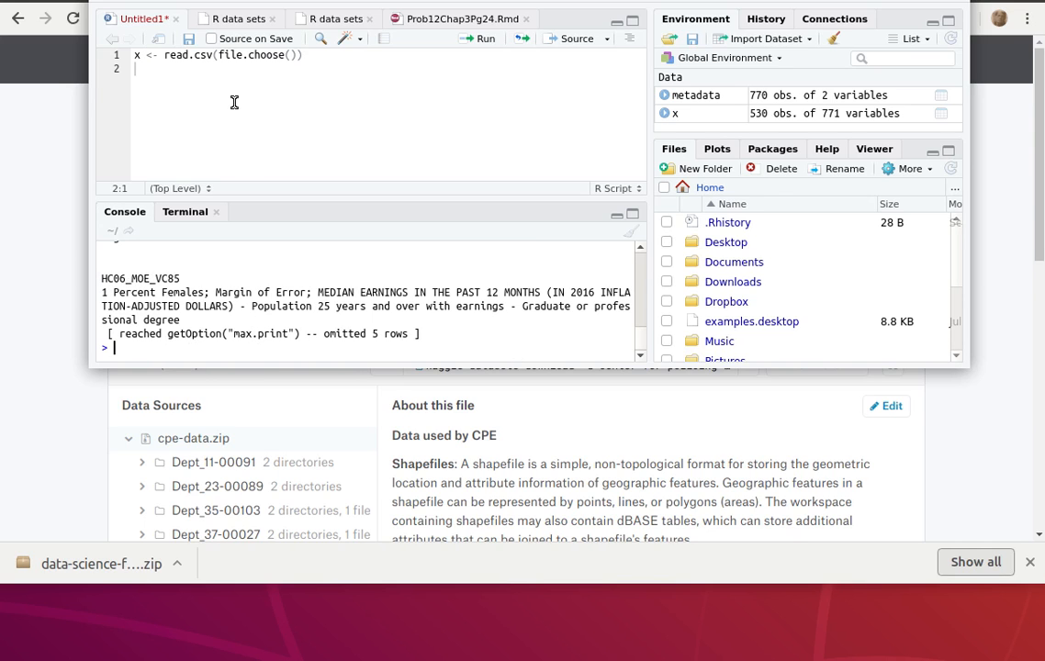
{"action": "mouse_move", "coordinate": [288, 55]}
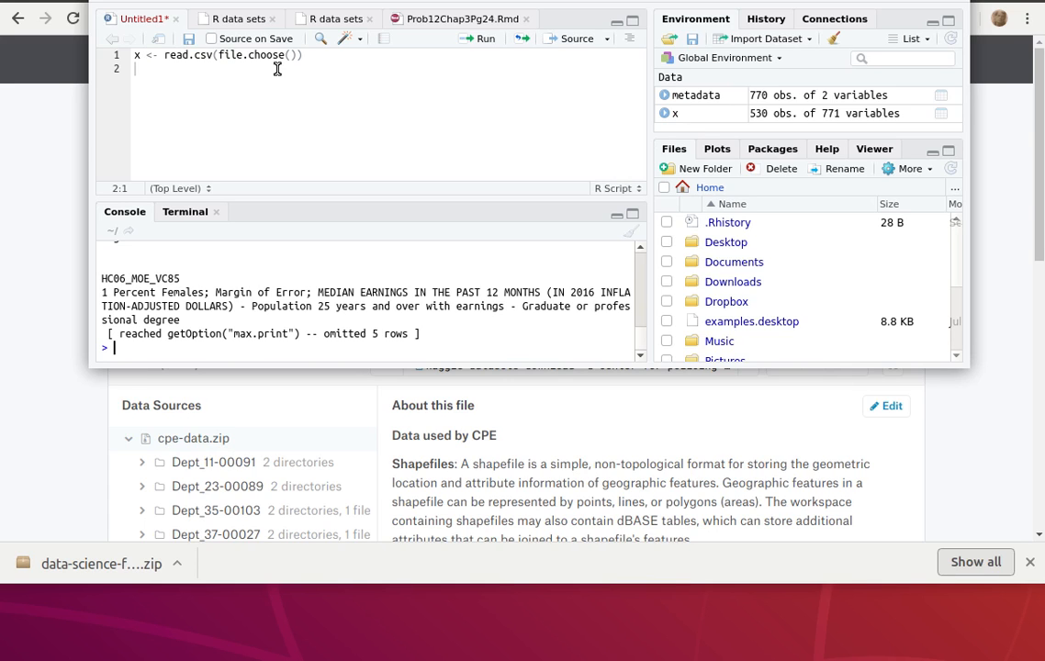
{"action": "mouse_move", "coordinate": [241, 68]}
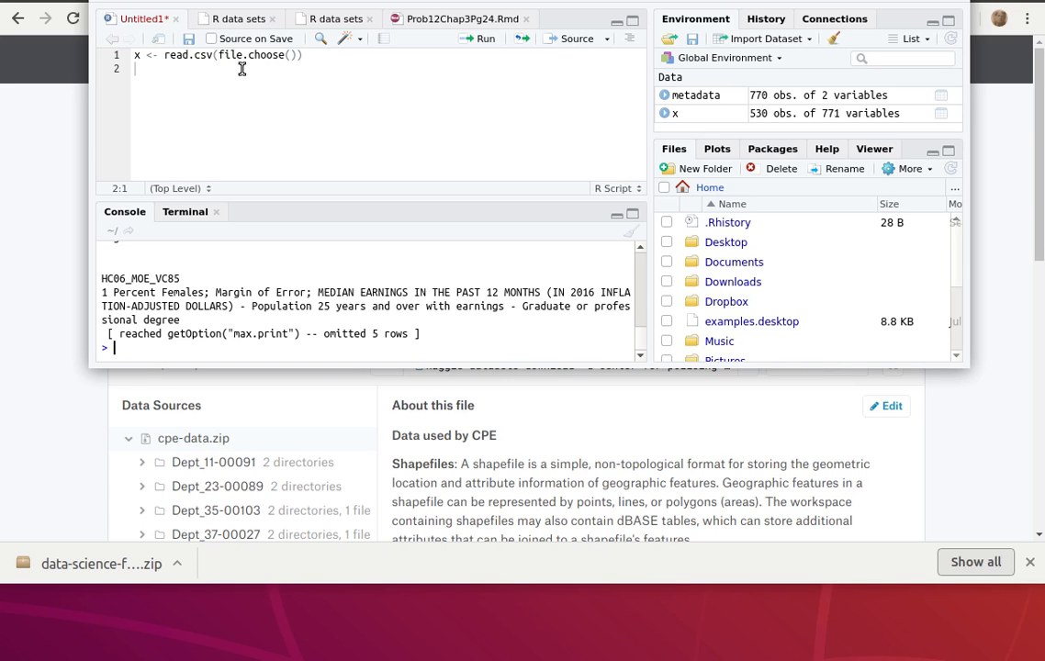